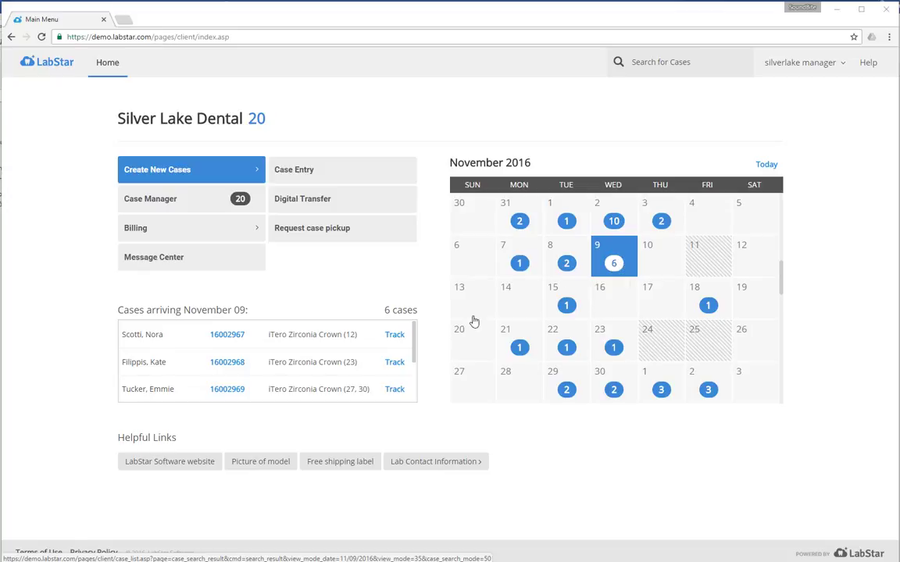
{"action": "mouse_move", "coordinate": [295, 361]}
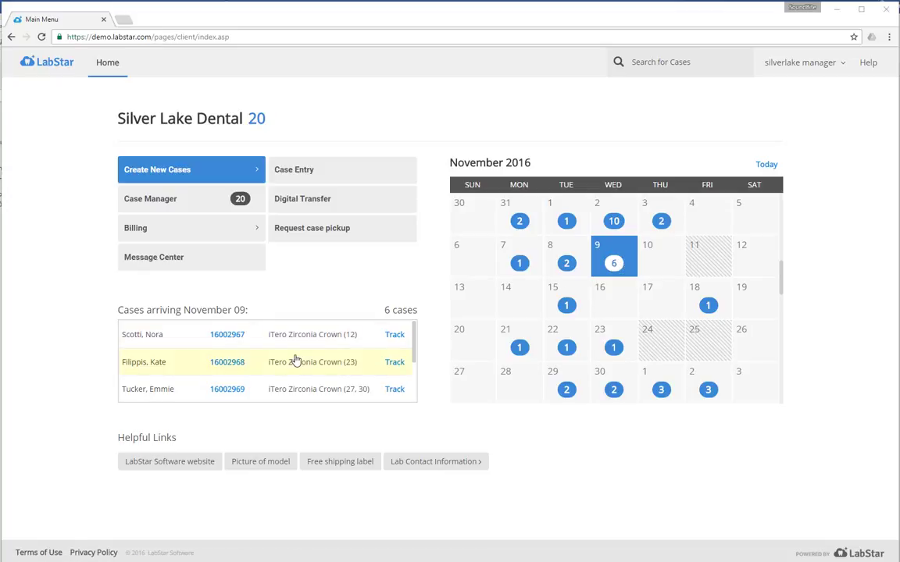
{"action": "mouse_move", "coordinate": [296, 371]}
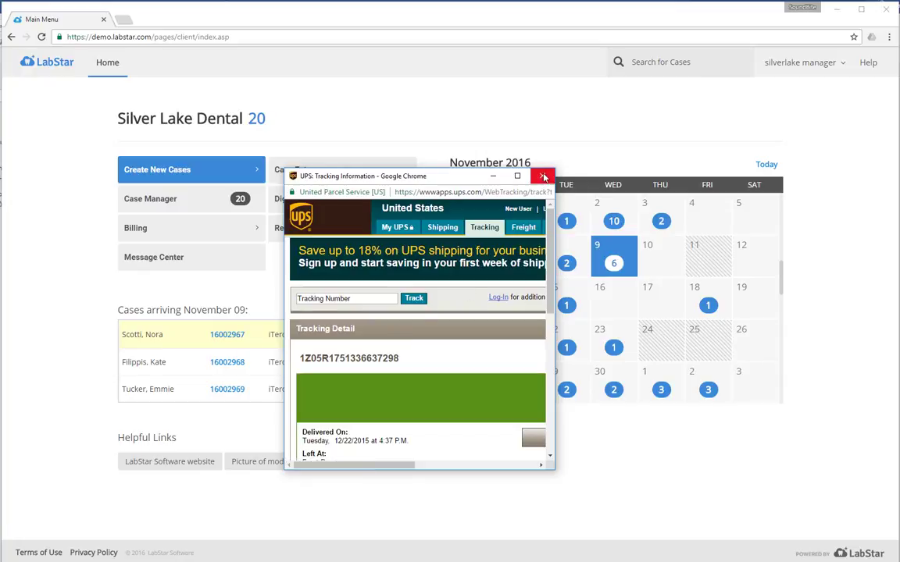
Close the UPS tracking popup to get back to the home page
{"action": "left_click", "coordinate": [543, 176]}
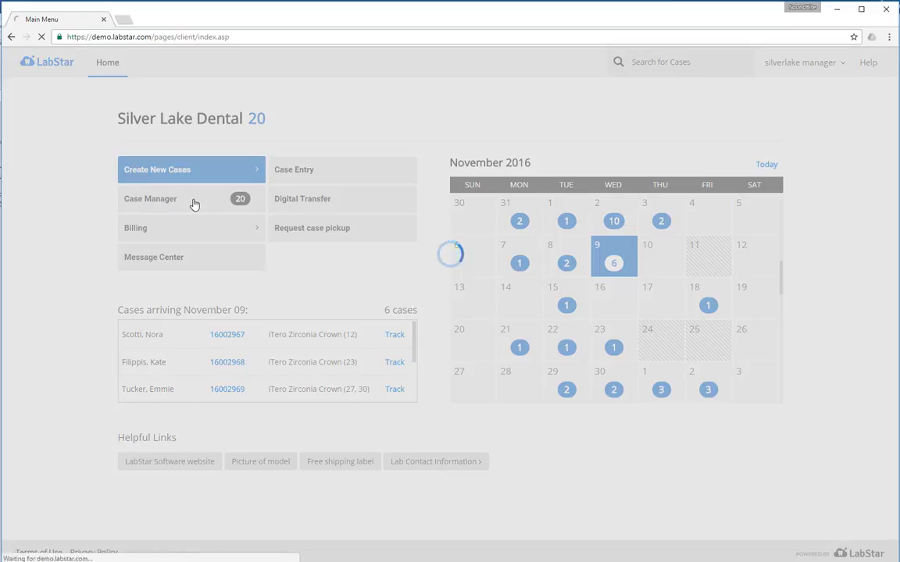
Review the Case Manager's Pending Receipt, Hold and Manufacturing (17 cases) lists
{"action": "left_click", "coordinate": [150, 199]}
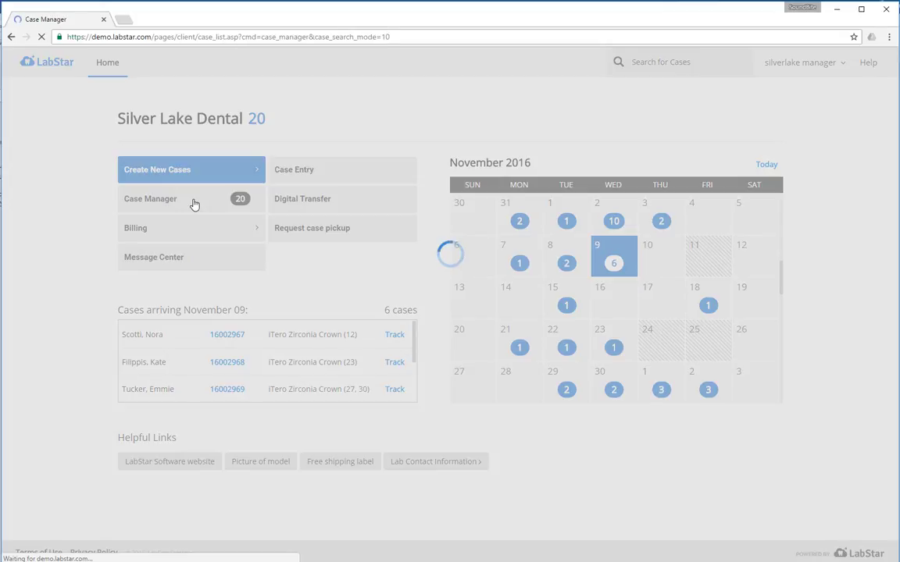
{"action": "left_click", "coordinate": [150, 198]}
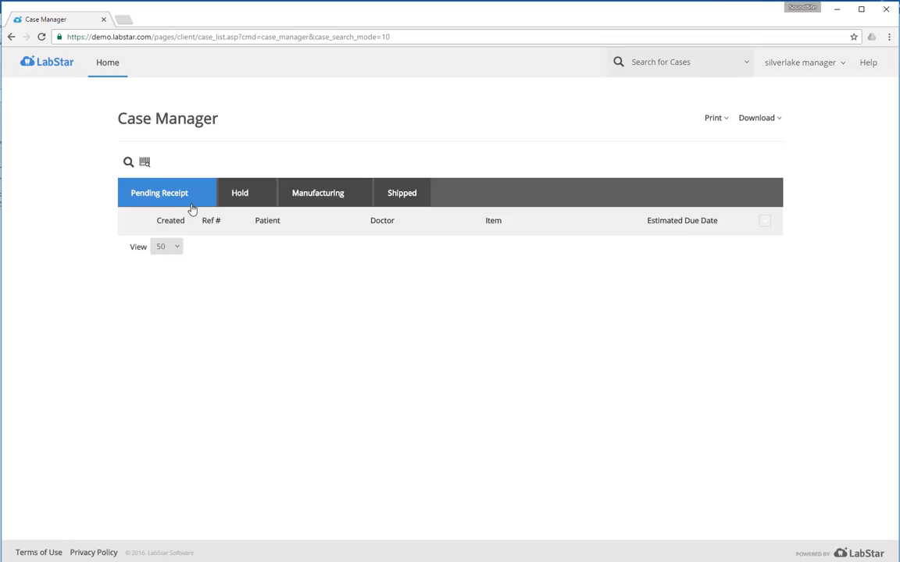
{"action": "left_click", "coordinate": [159, 193]}
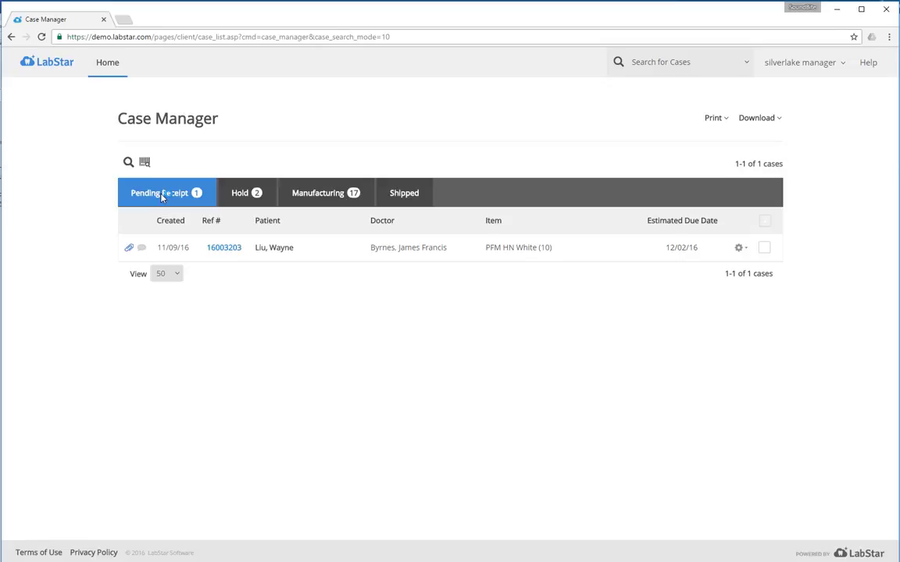
{"action": "mouse_move", "coordinate": [274, 225]}
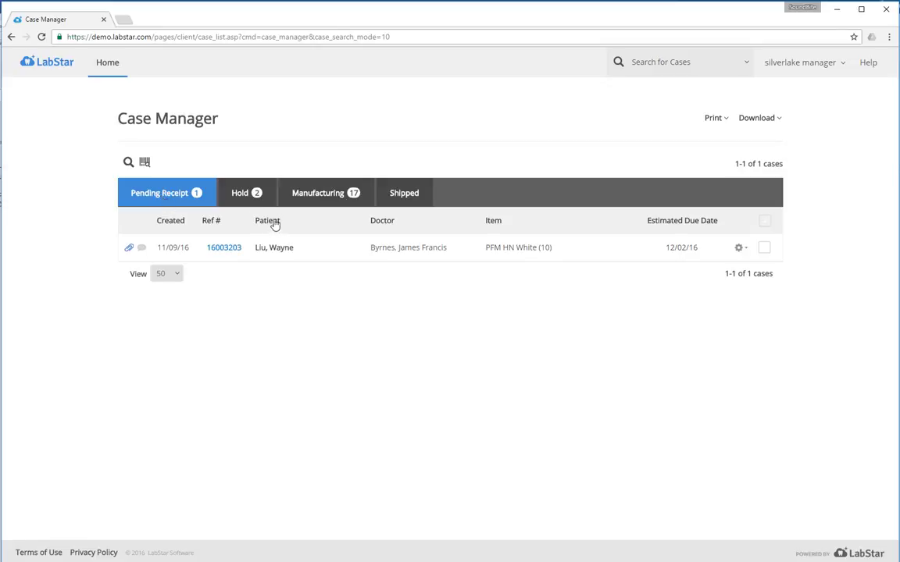
{"action": "left_click", "coordinate": [246, 193]}
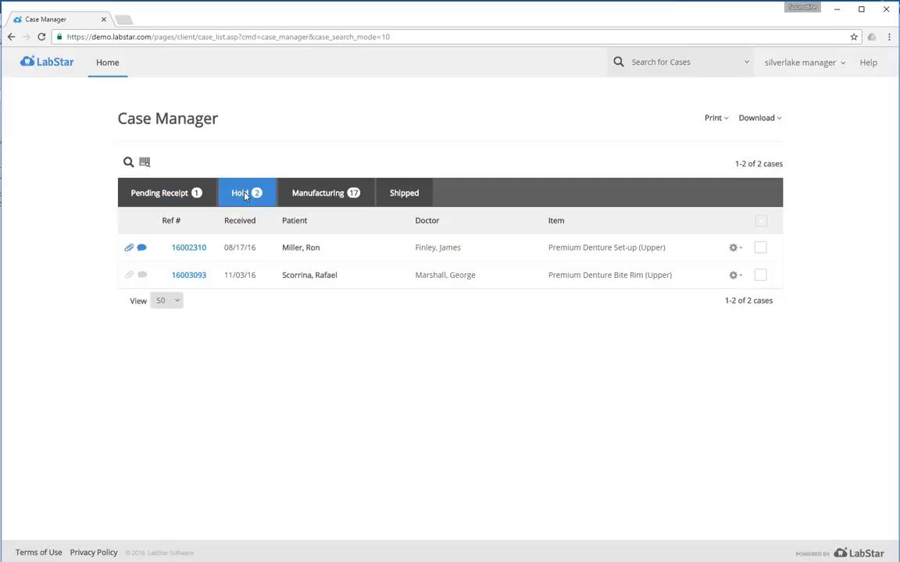
{"action": "left_click", "coordinate": [325, 193]}
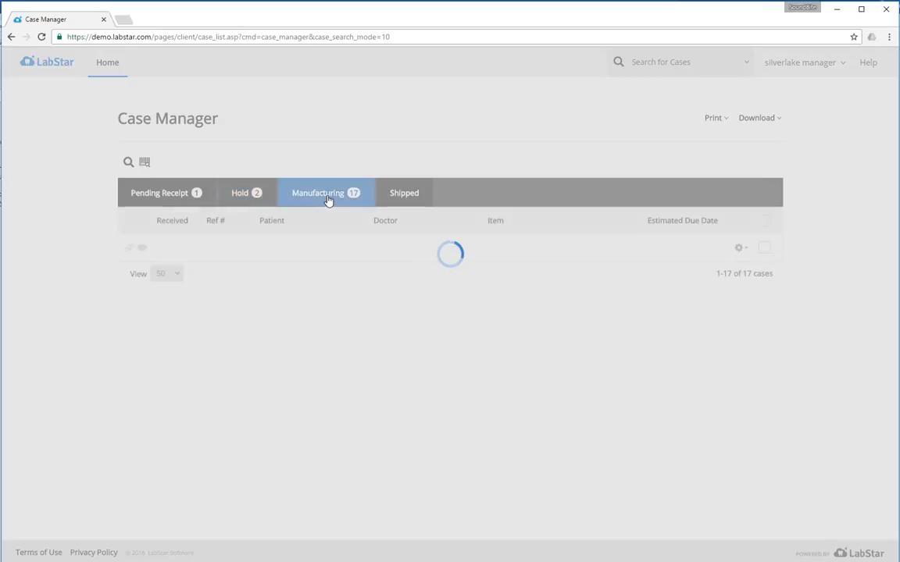
{"action": "left_click", "coordinate": [324, 193]}
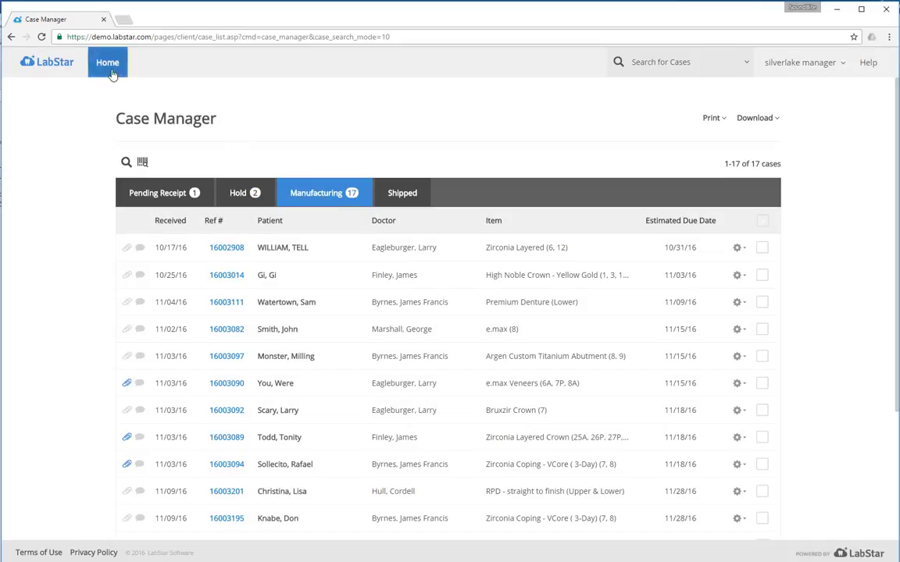
{"action": "left_click", "coordinate": [107, 63]}
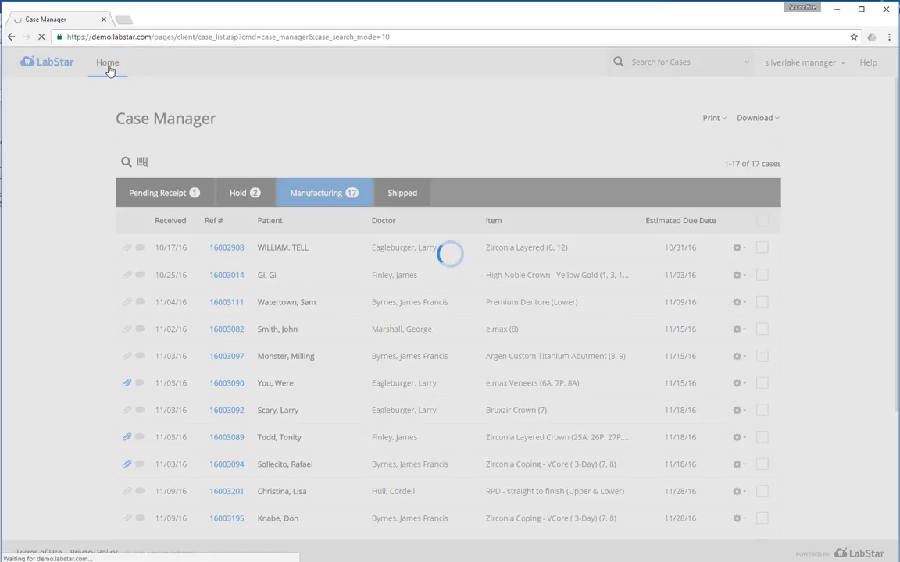
Expand the home page Billing menu showing invoices, statements, payments, price list and policies
{"action": "left_click", "coordinate": [107, 63]}
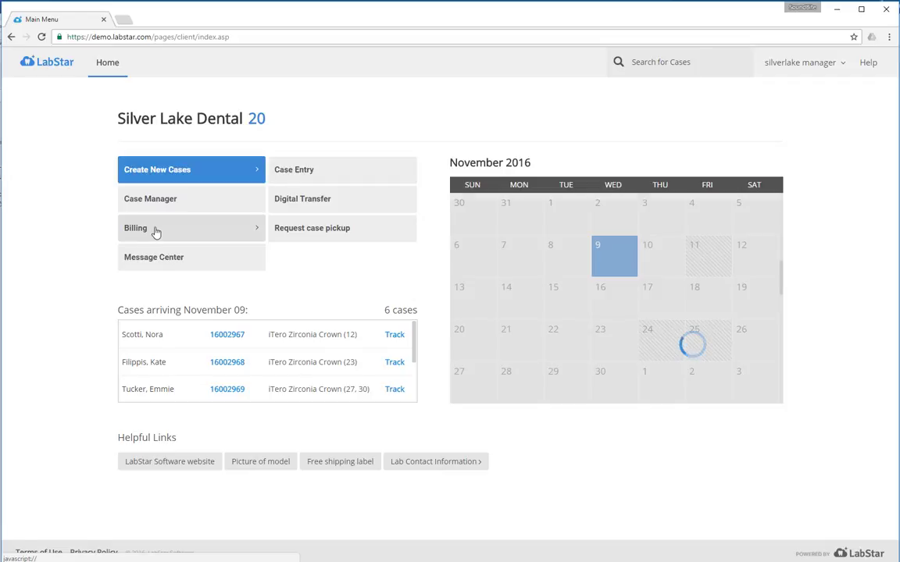
{"action": "left_click", "coordinate": [135, 227]}
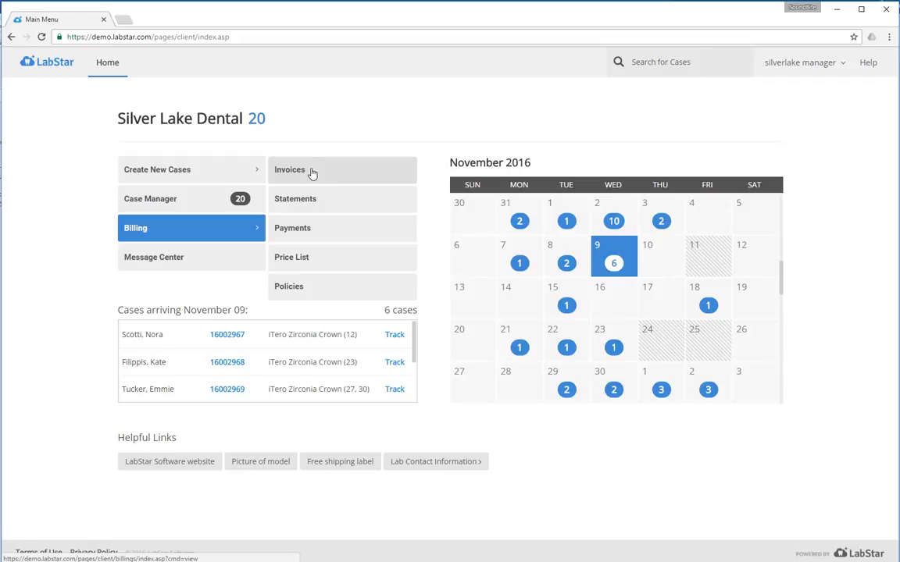
{"action": "left_click", "coordinate": [289, 169]}
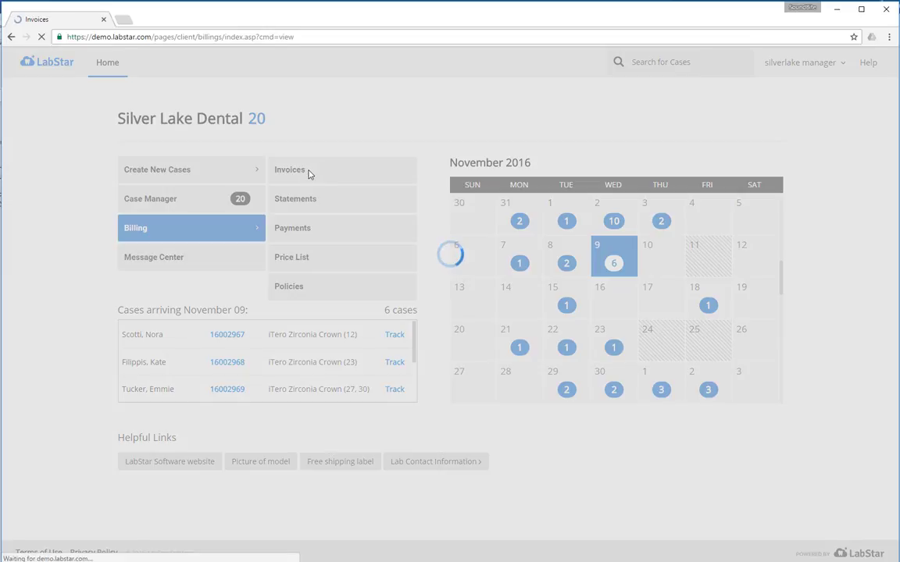
View the 3093 invoices and cancel a new Silver Lake Dental payment without saving
{"action": "left_click", "coordinate": [289, 170]}
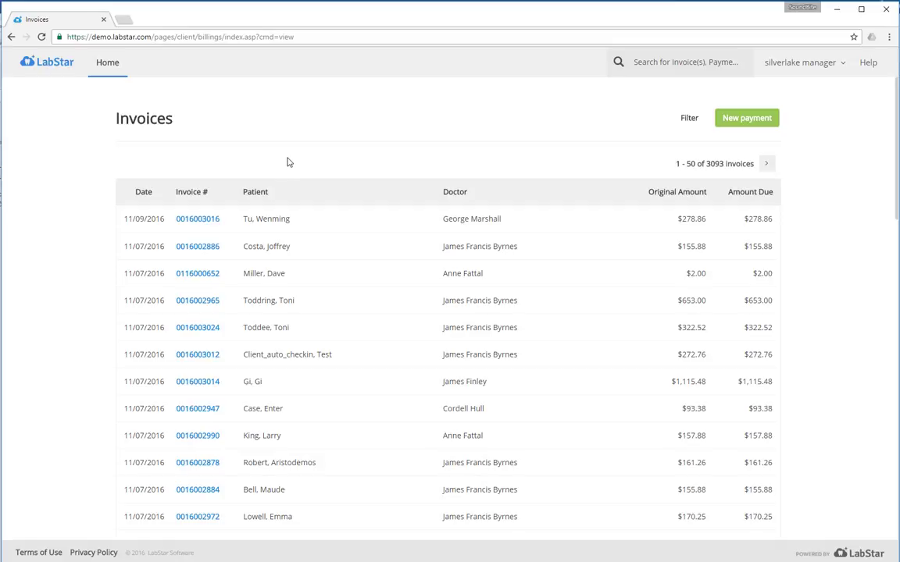
{"action": "mouse_move", "coordinate": [740, 142]}
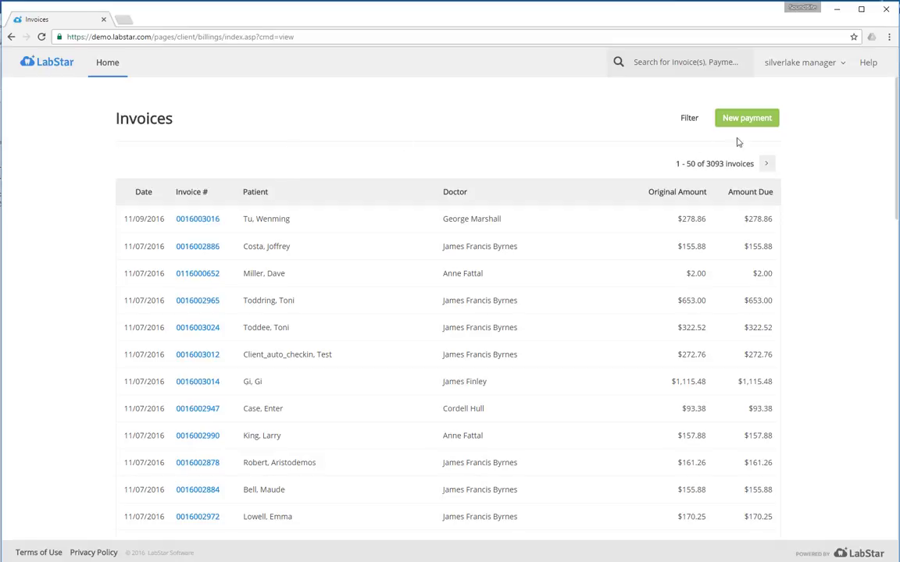
{"action": "left_click", "coordinate": [746, 118]}
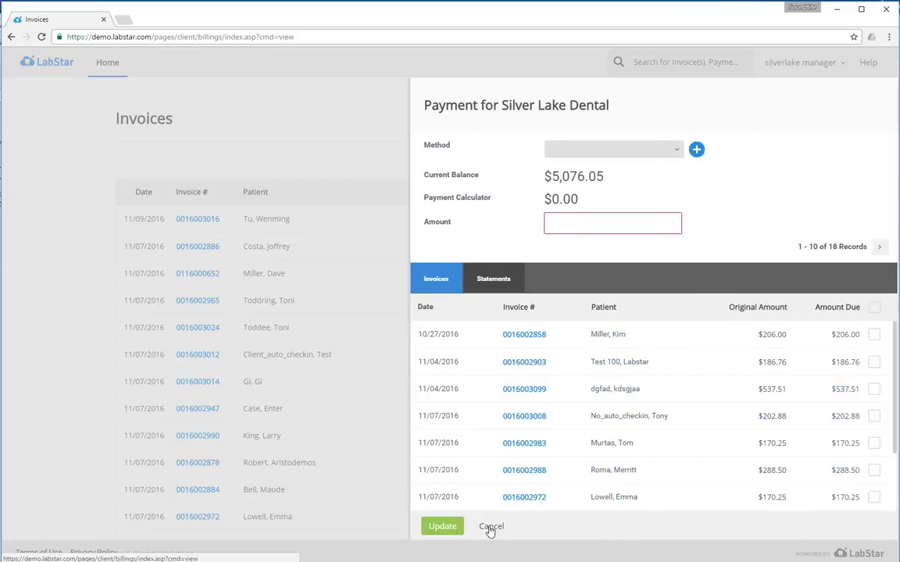
{"action": "left_click", "coordinate": [491, 526]}
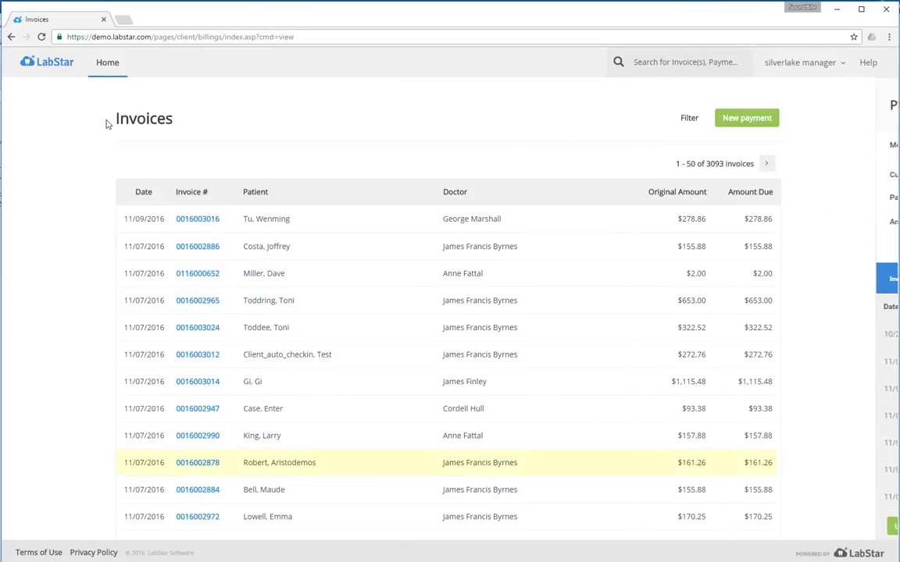
{"action": "left_click", "coordinate": [107, 62]}
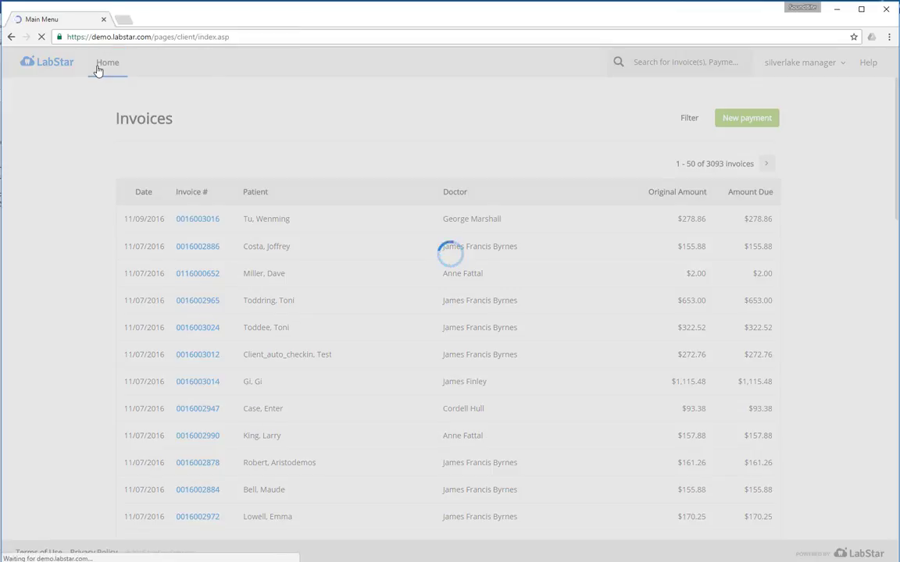
Reload the home page with the November 2016 calendar, arriving cases and helpful links
{"action": "left_click", "coordinate": [108, 62]}
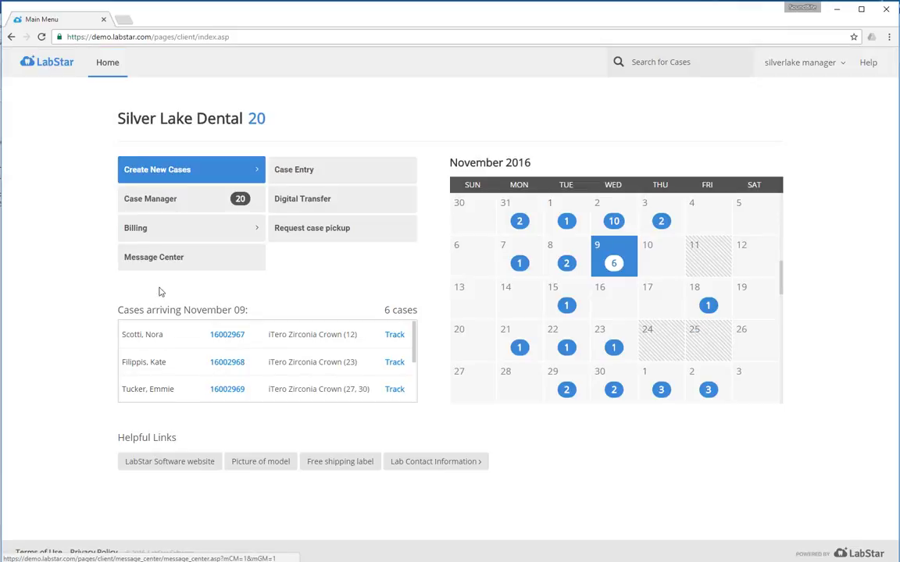
{"action": "mouse_move", "coordinate": [154, 257]}
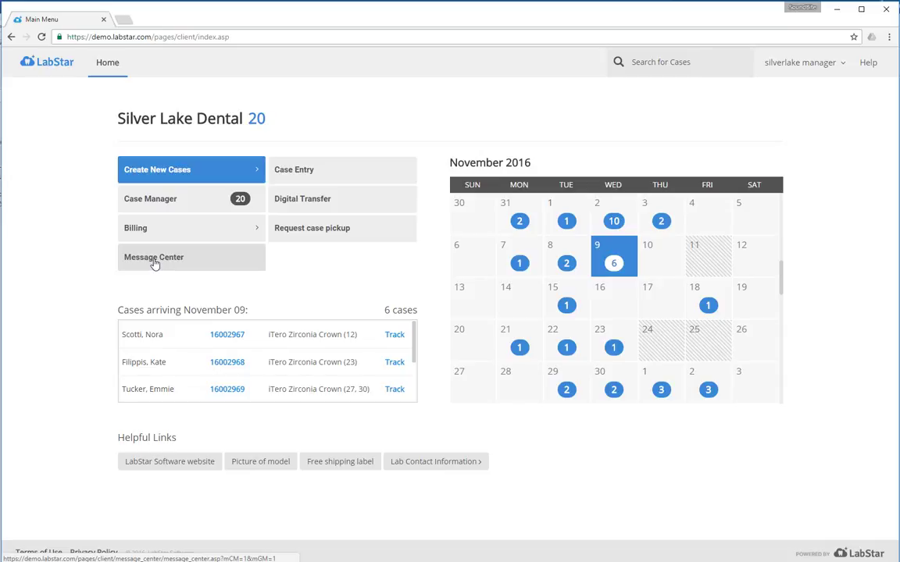
{"action": "mouse_move", "coordinate": [154, 462]}
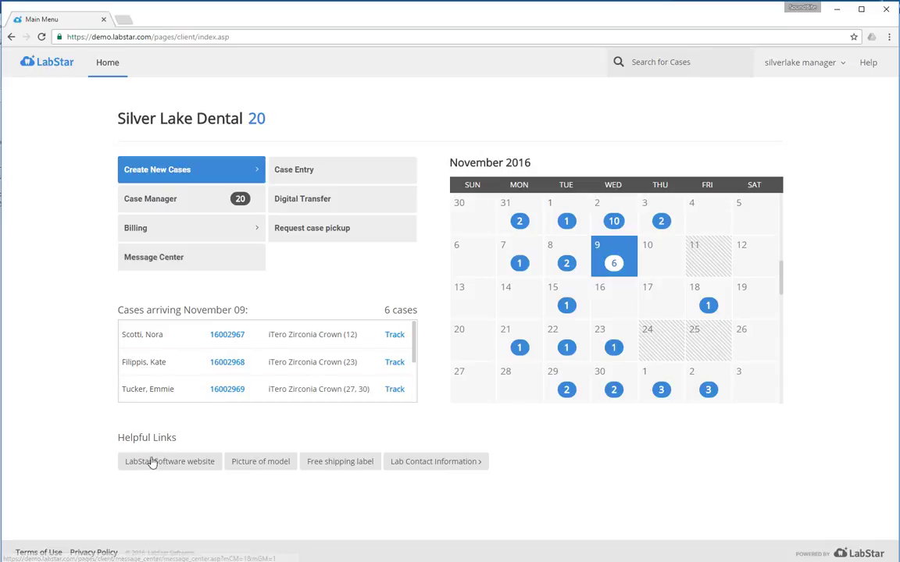
{"action": "mouse_move", "coordinate": [153, 478]}
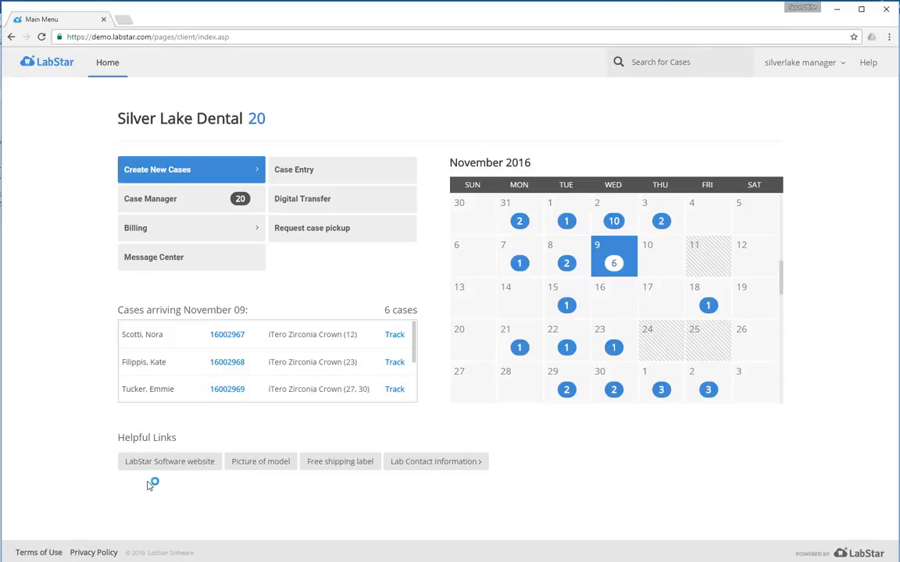
{"action": "mouse_move", "coordinate": [45, 350]}
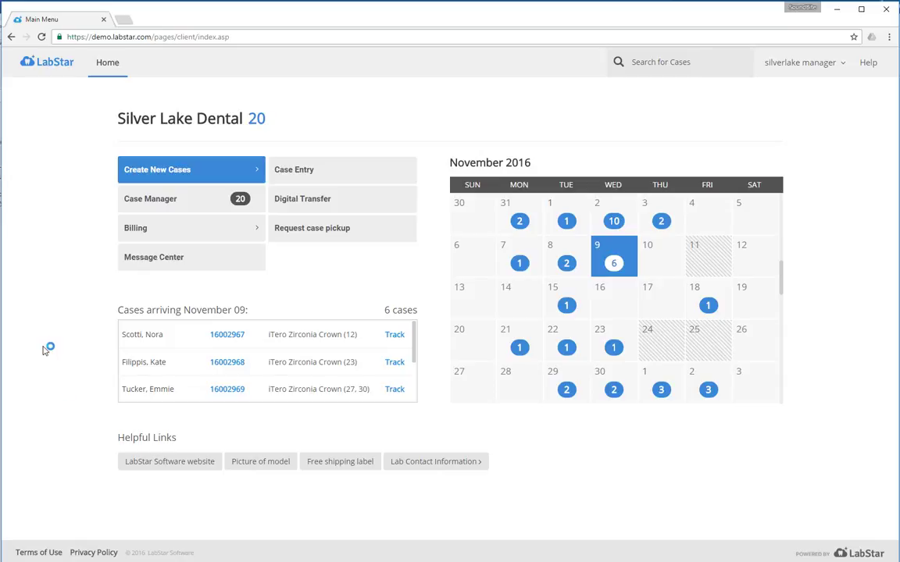